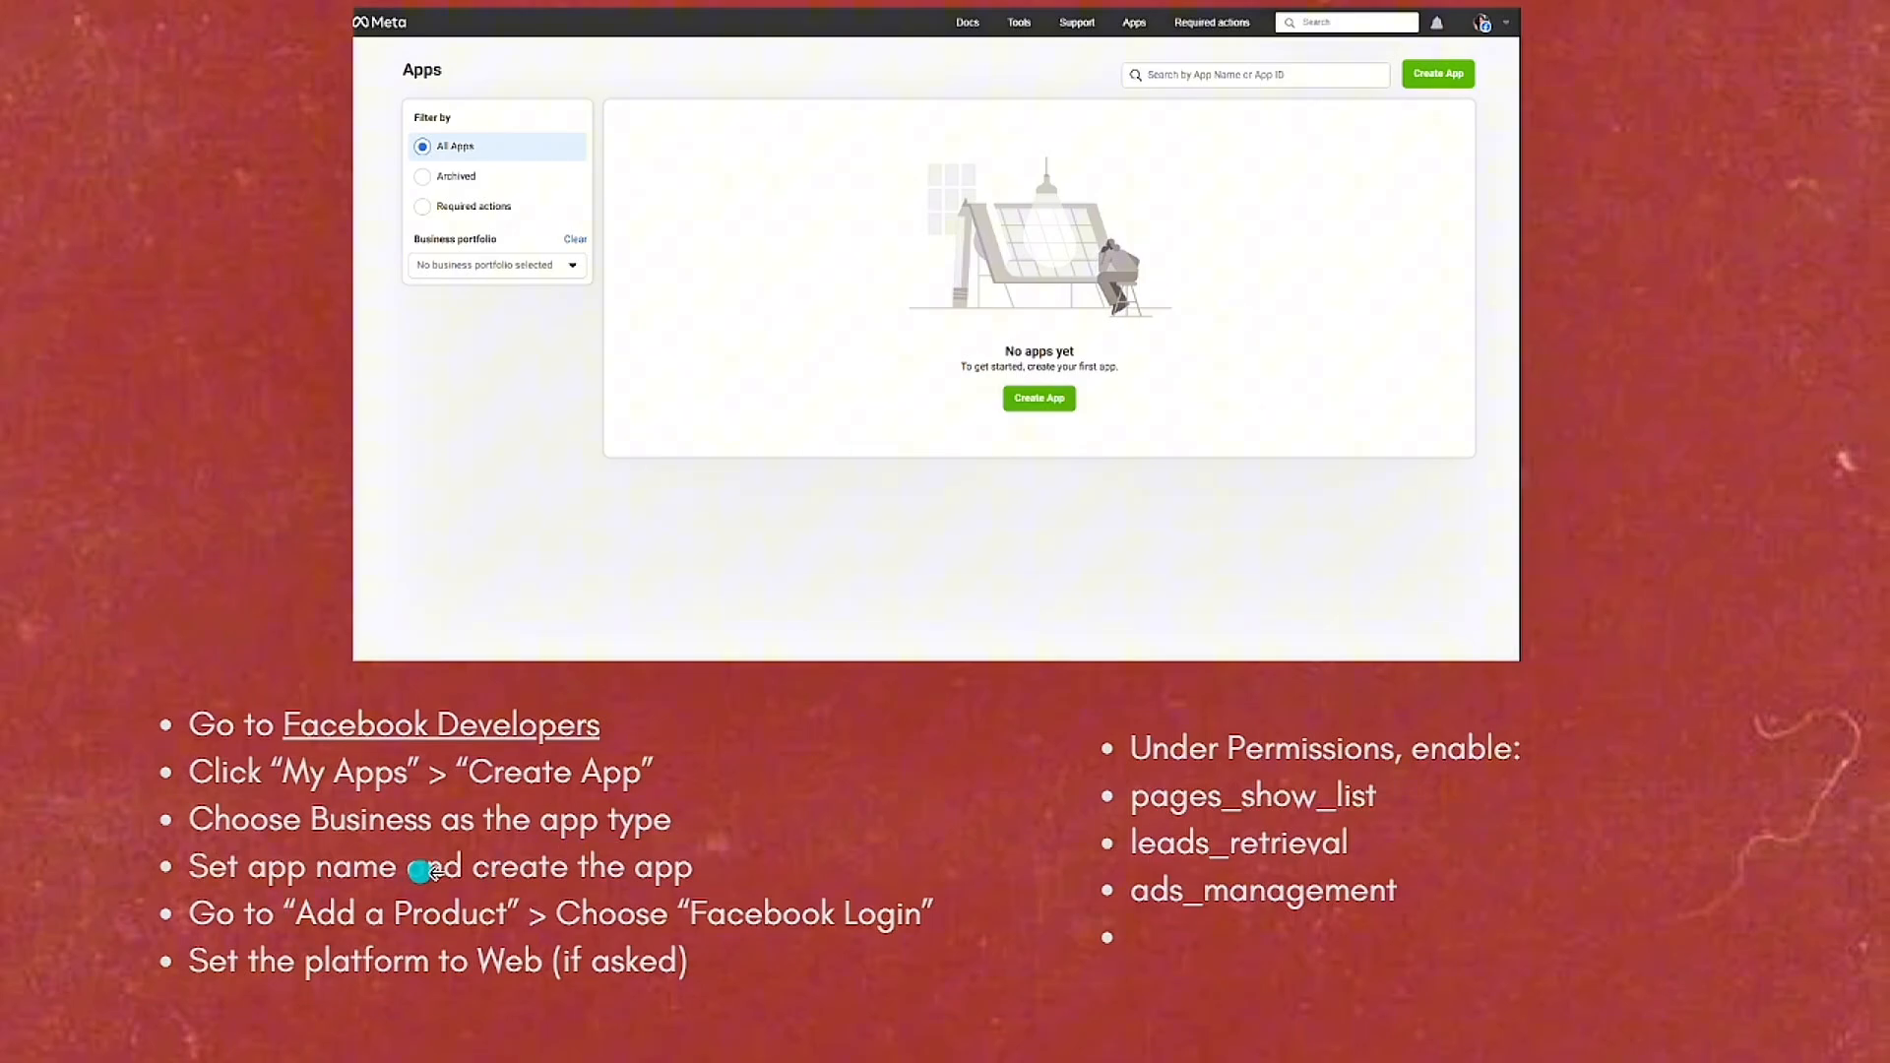
mouse_move(587, 903)
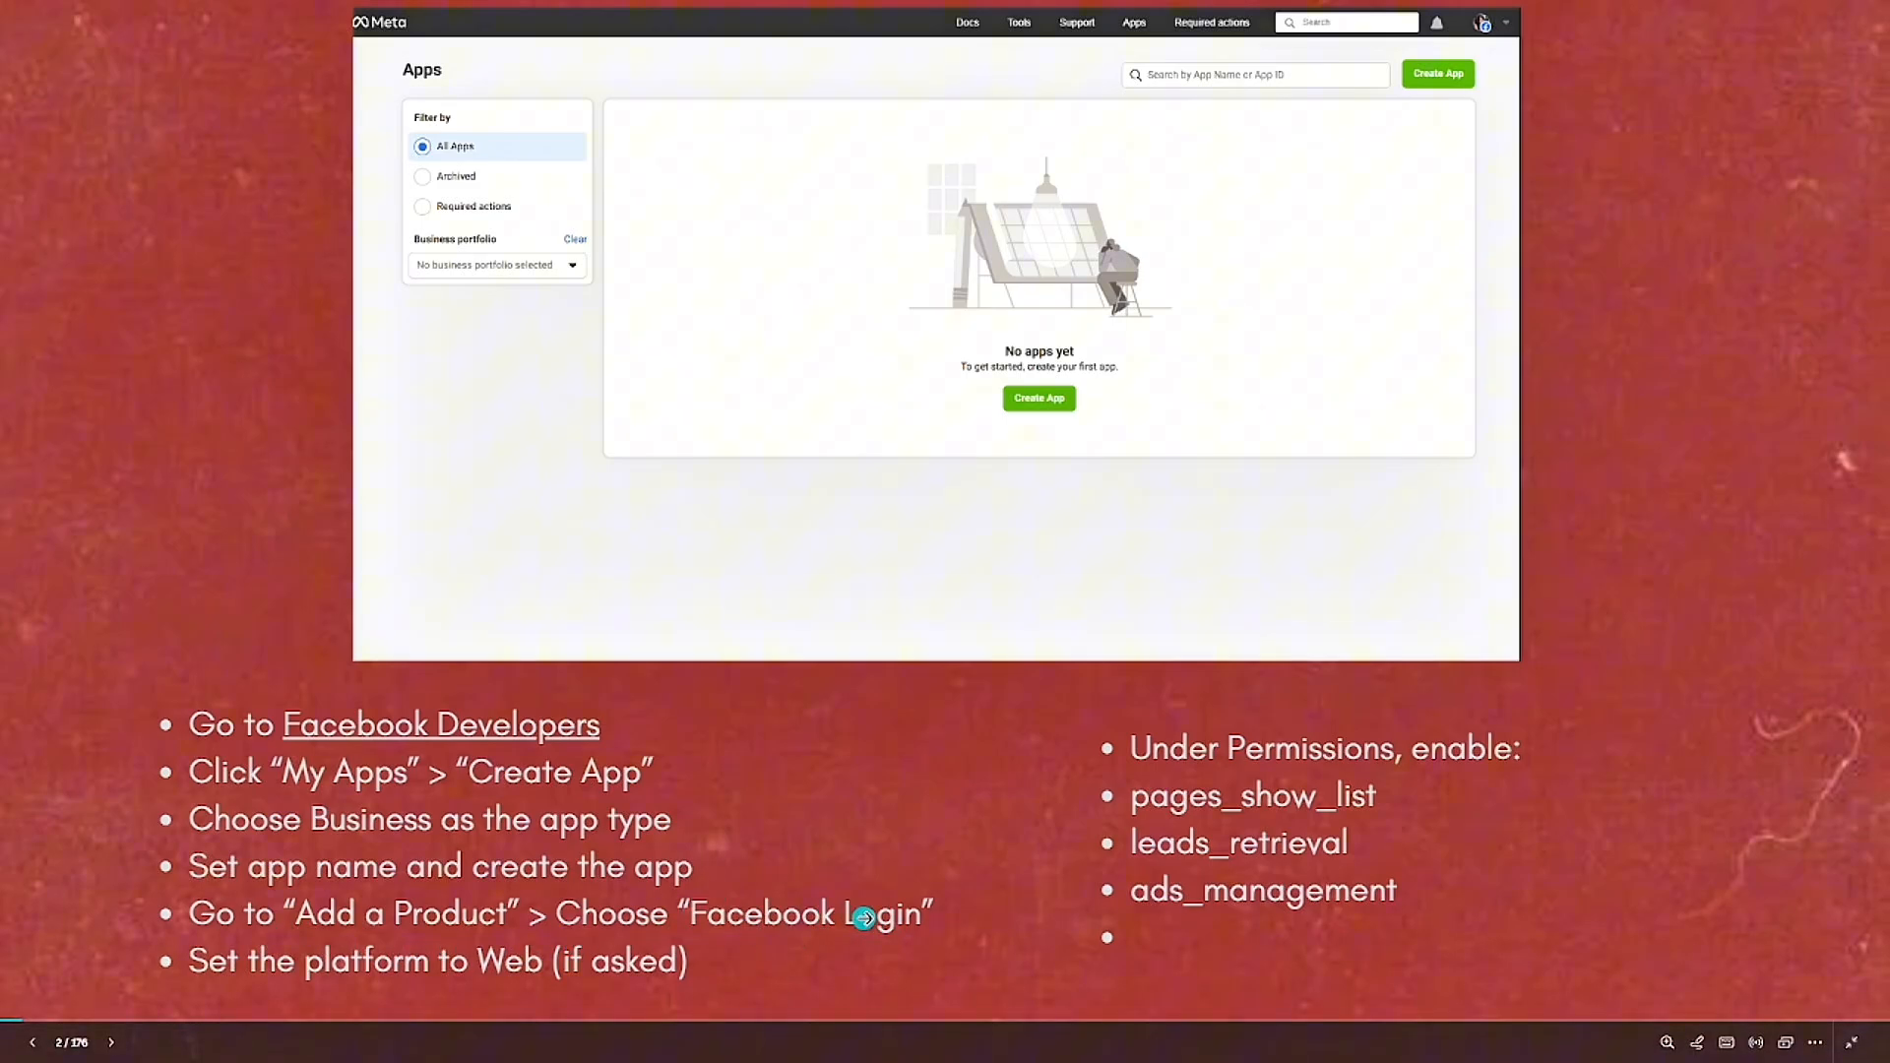
mouse_move(579, 970)
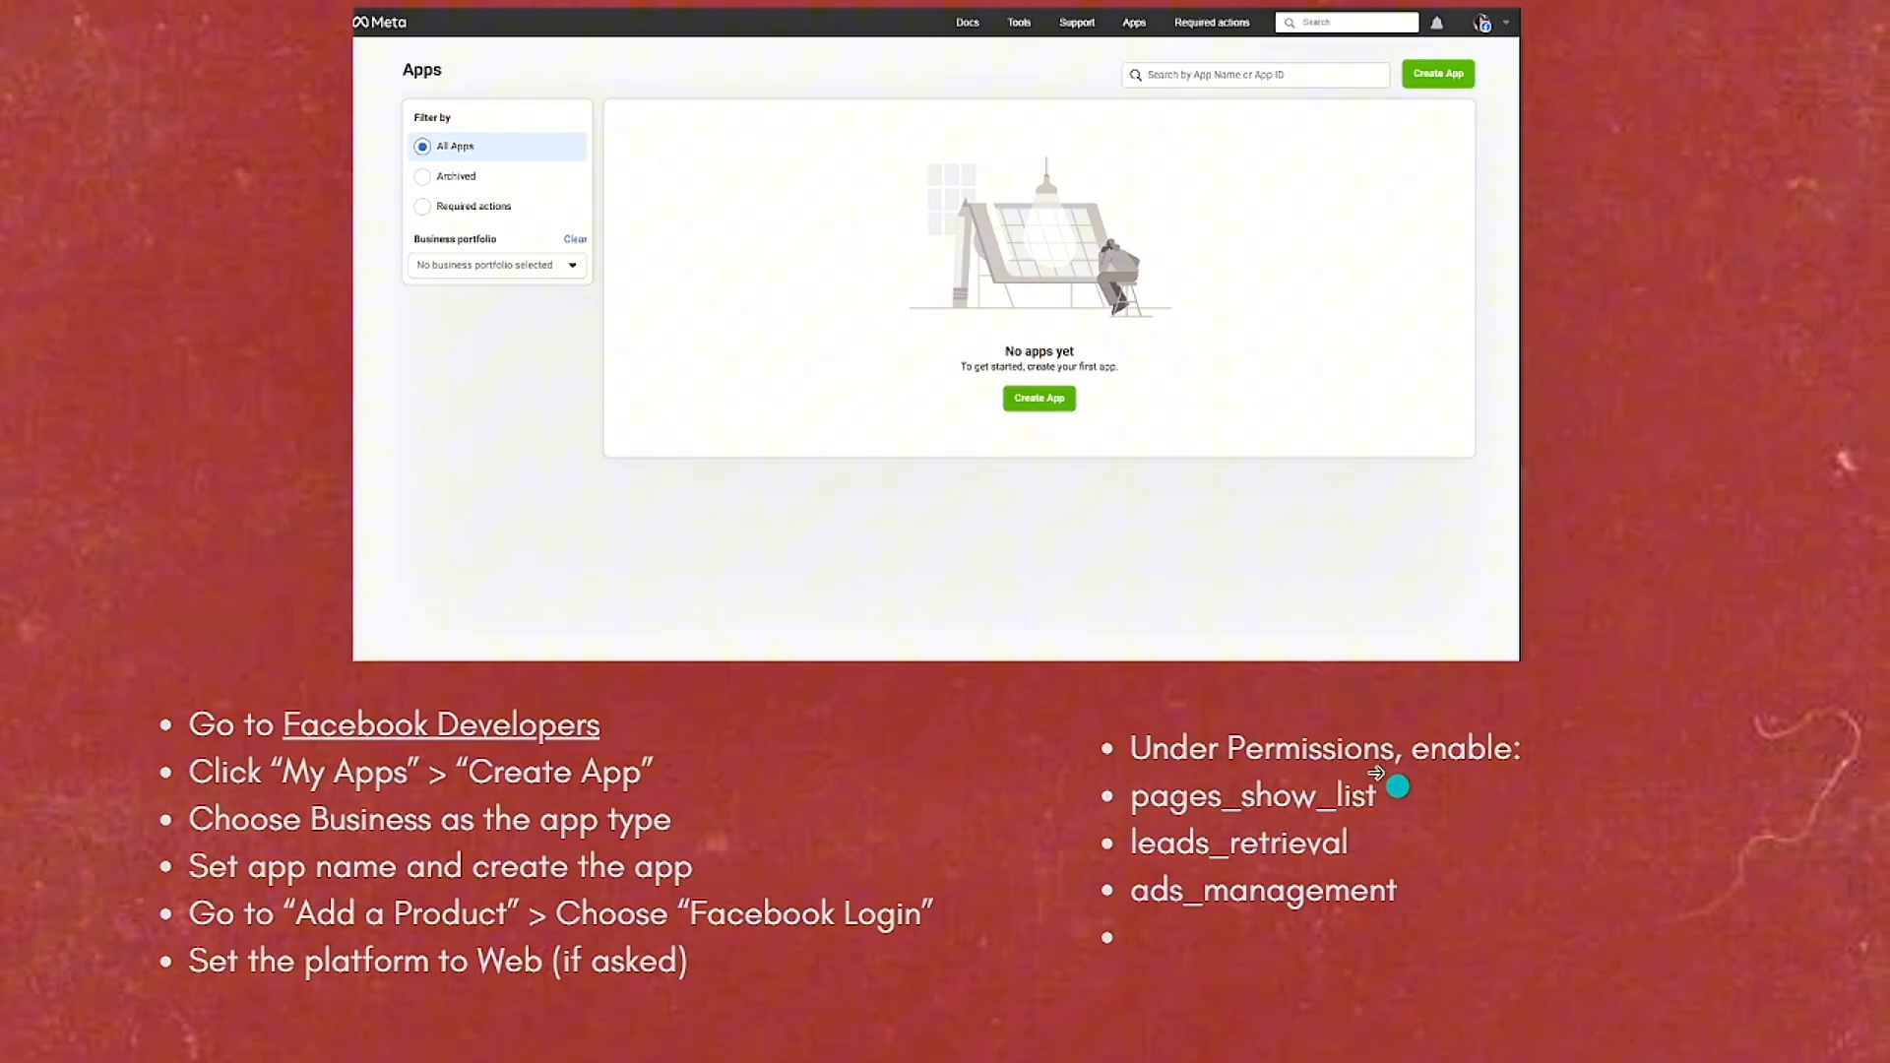
mouse_move(1386, 902)
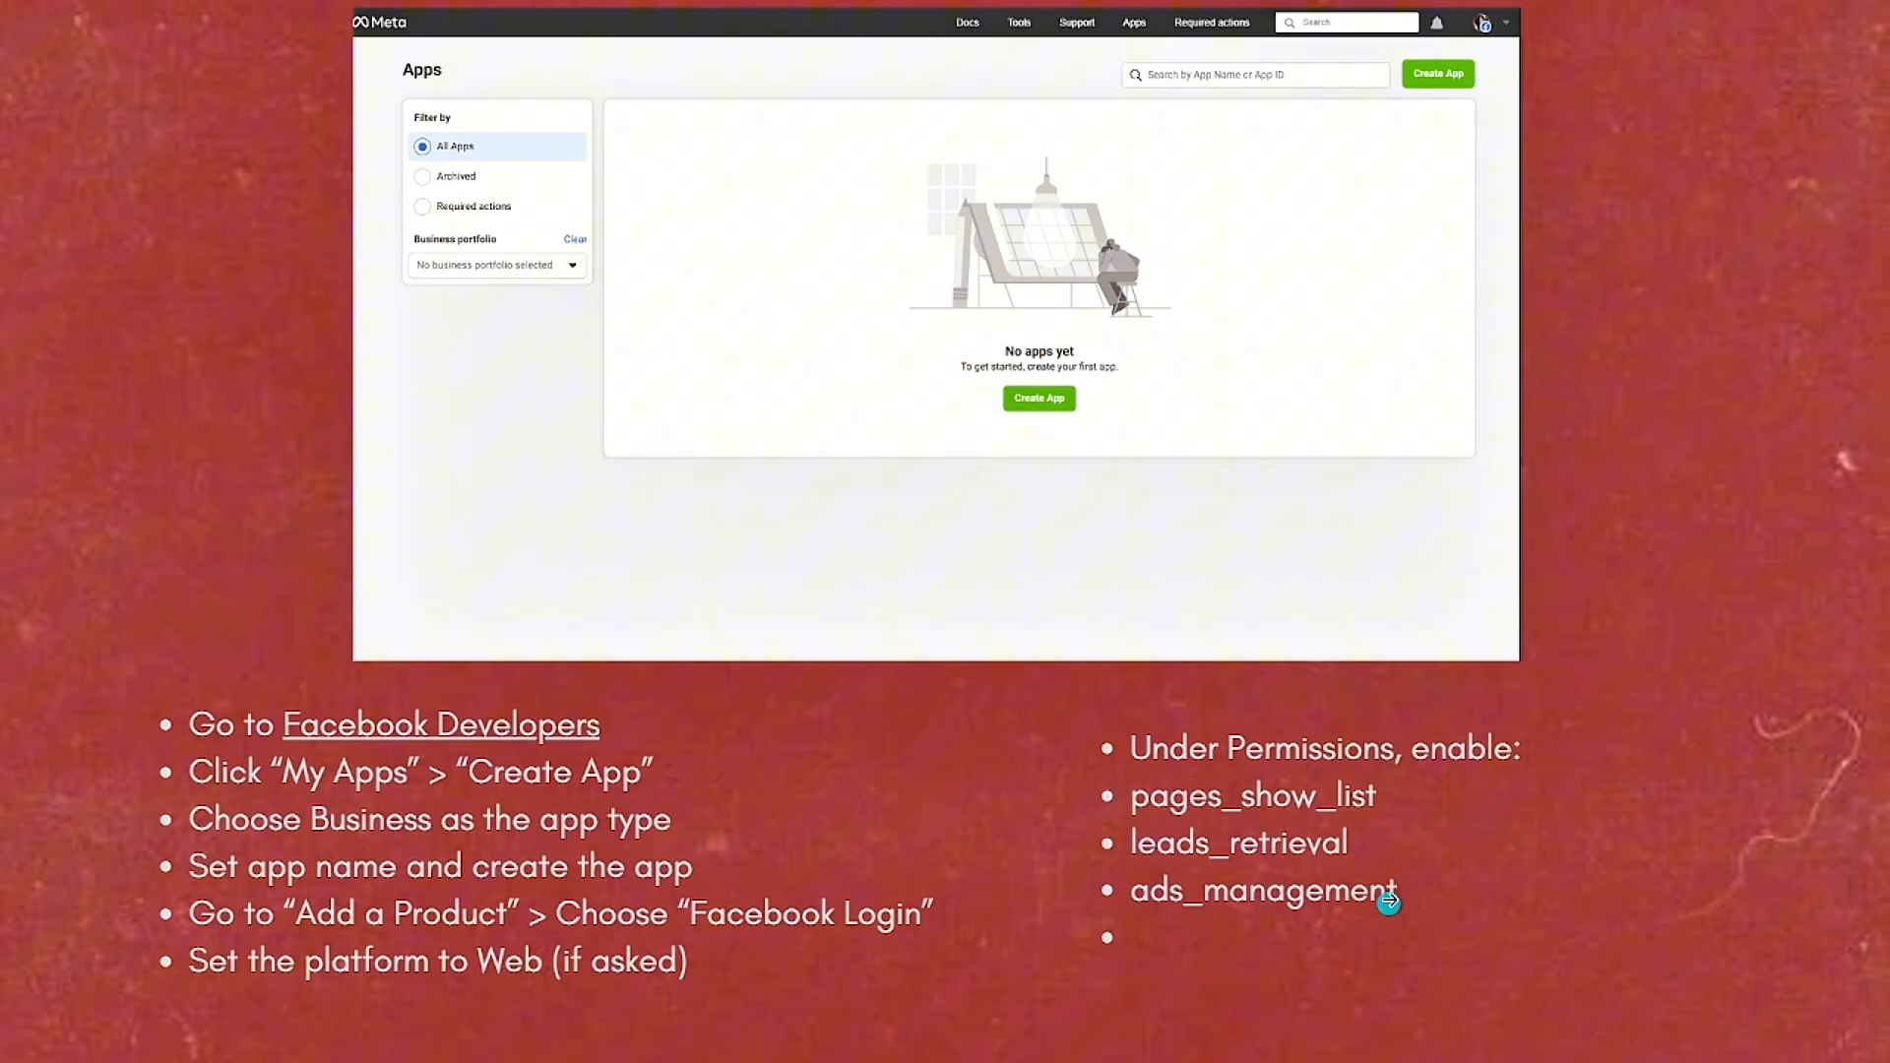
mouse_move(1370, 906)
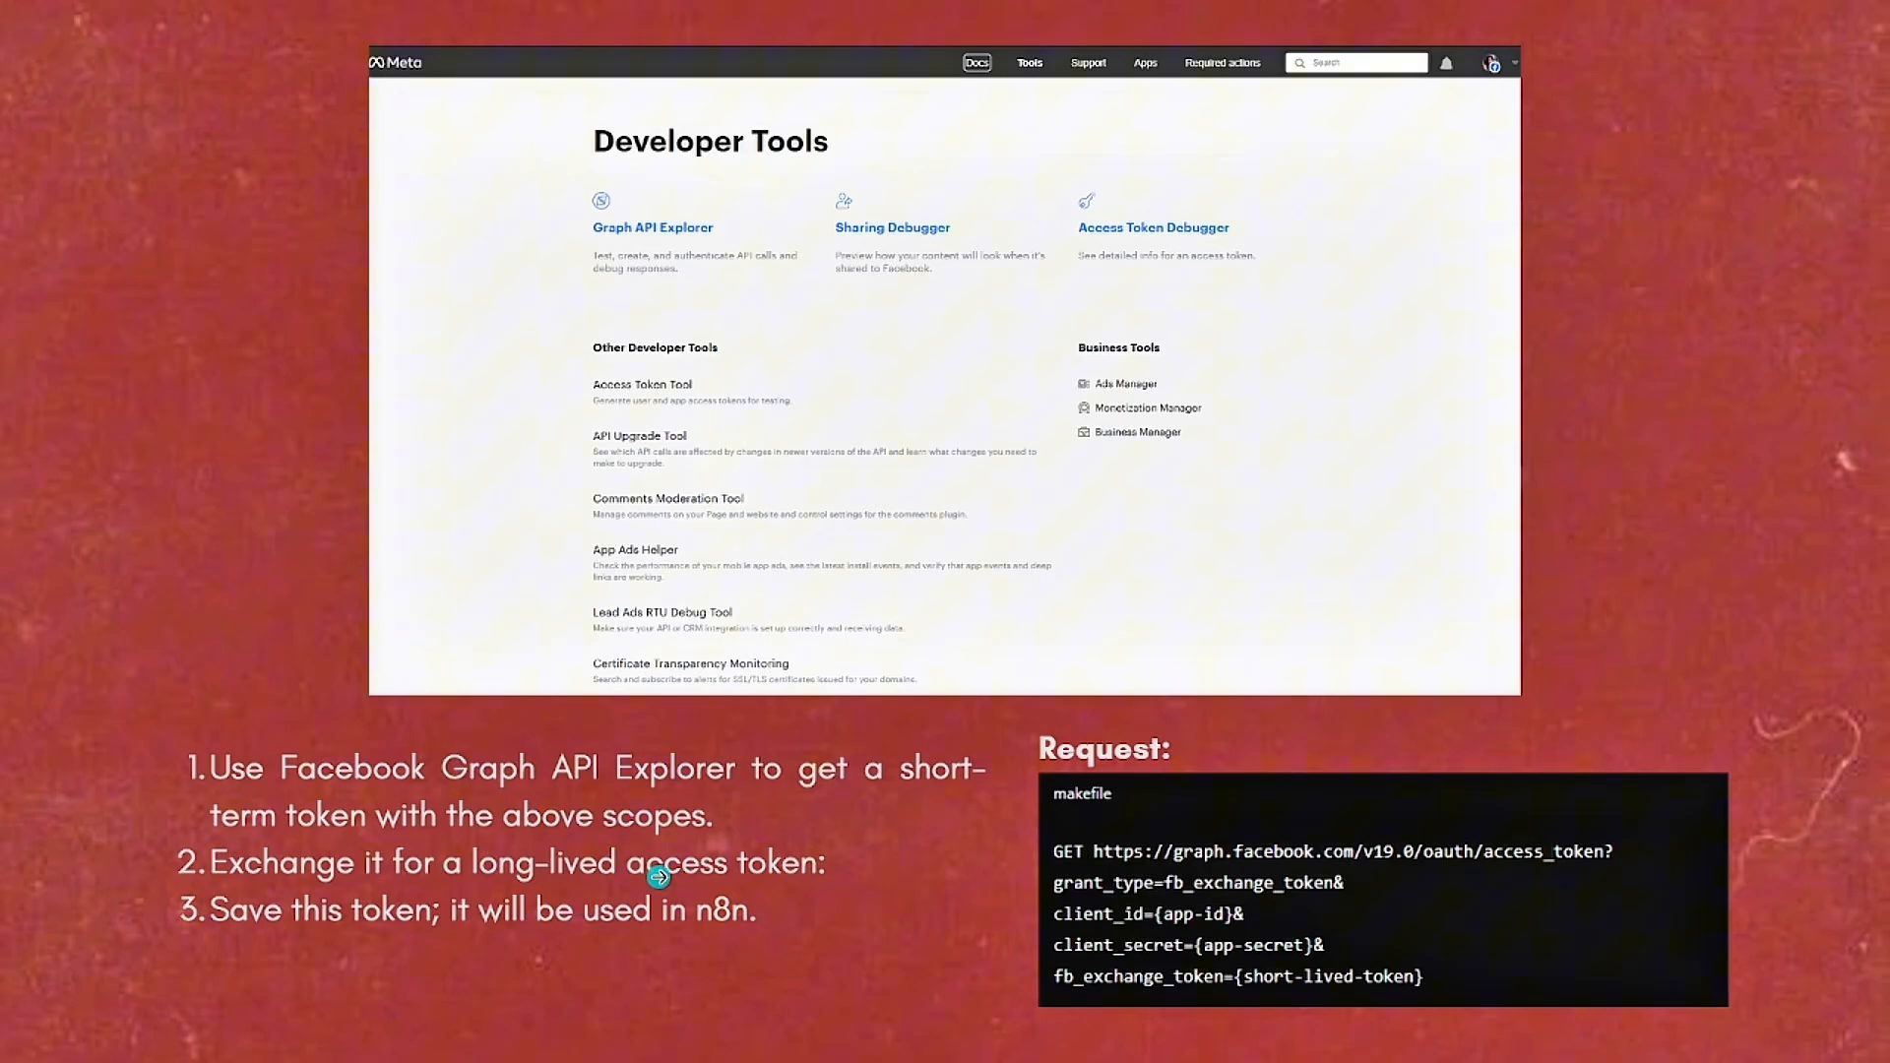
mouse_move(1205, 796)
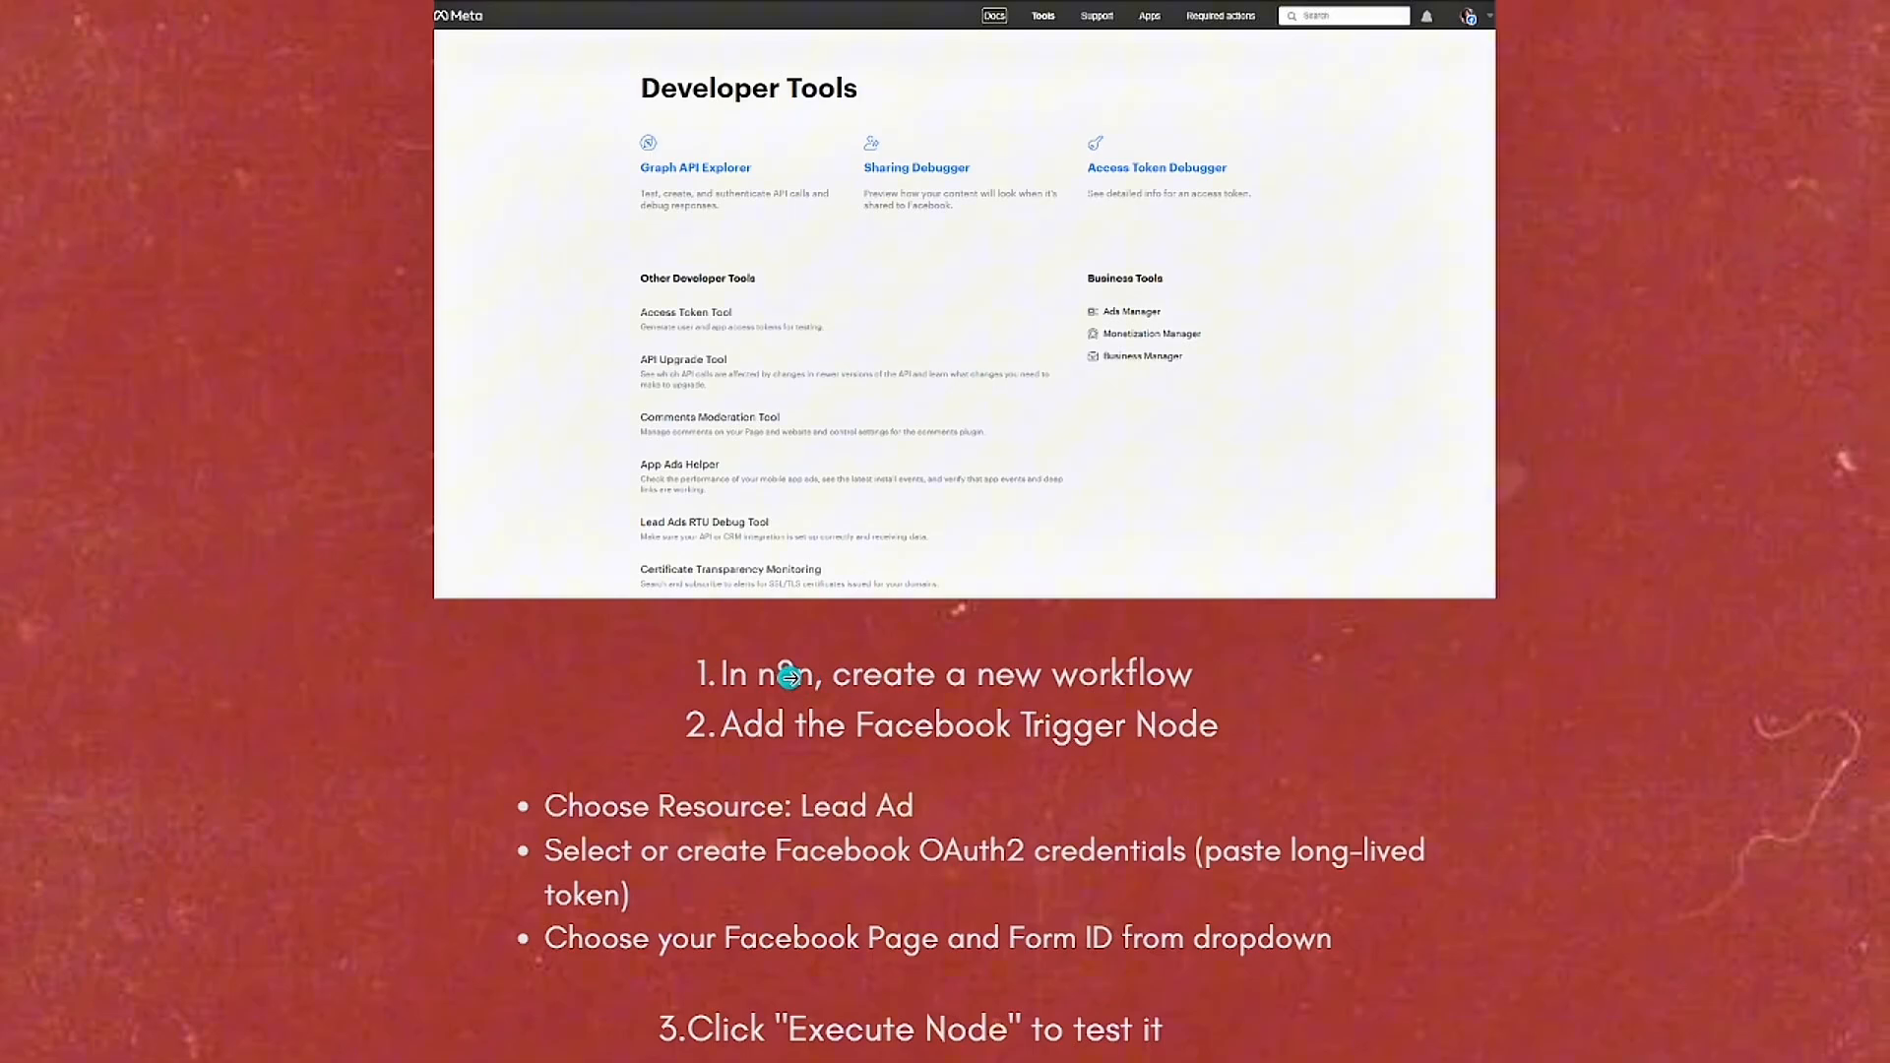
mouse_move(1079, 683)
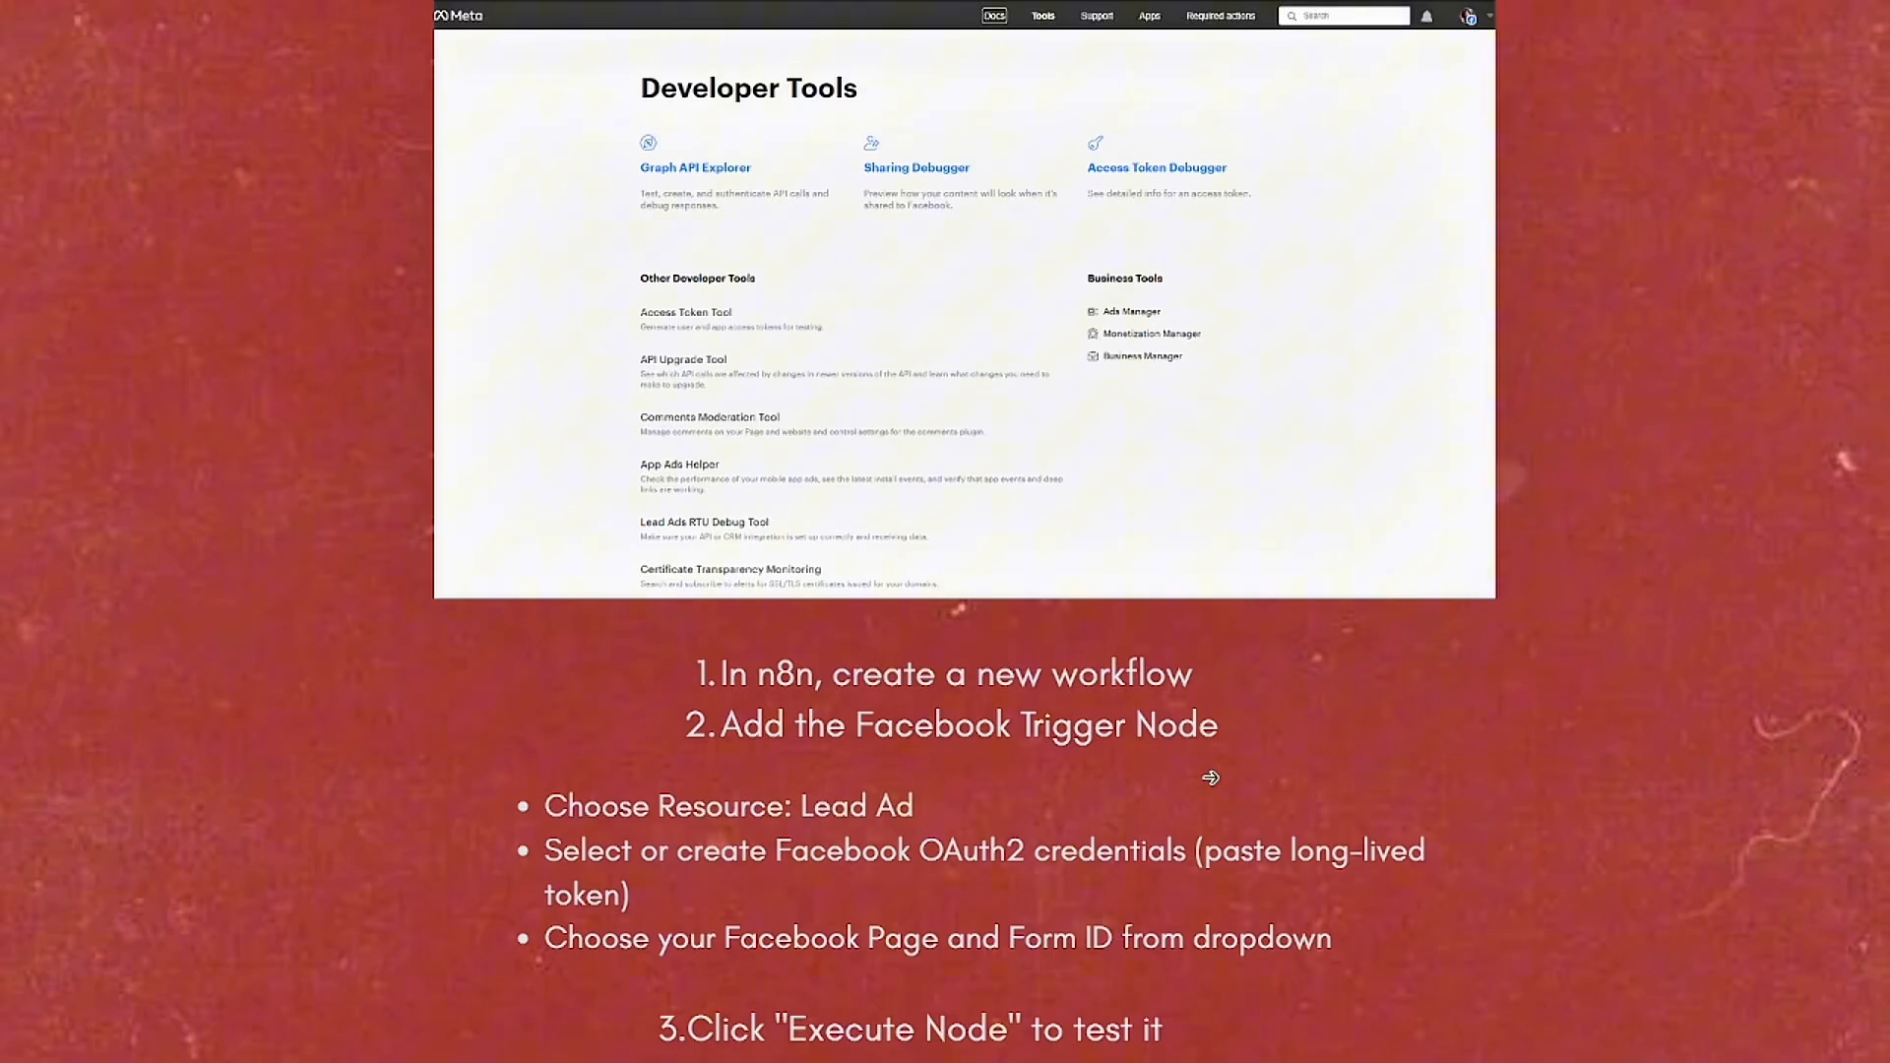
mouse_move(539, 803)
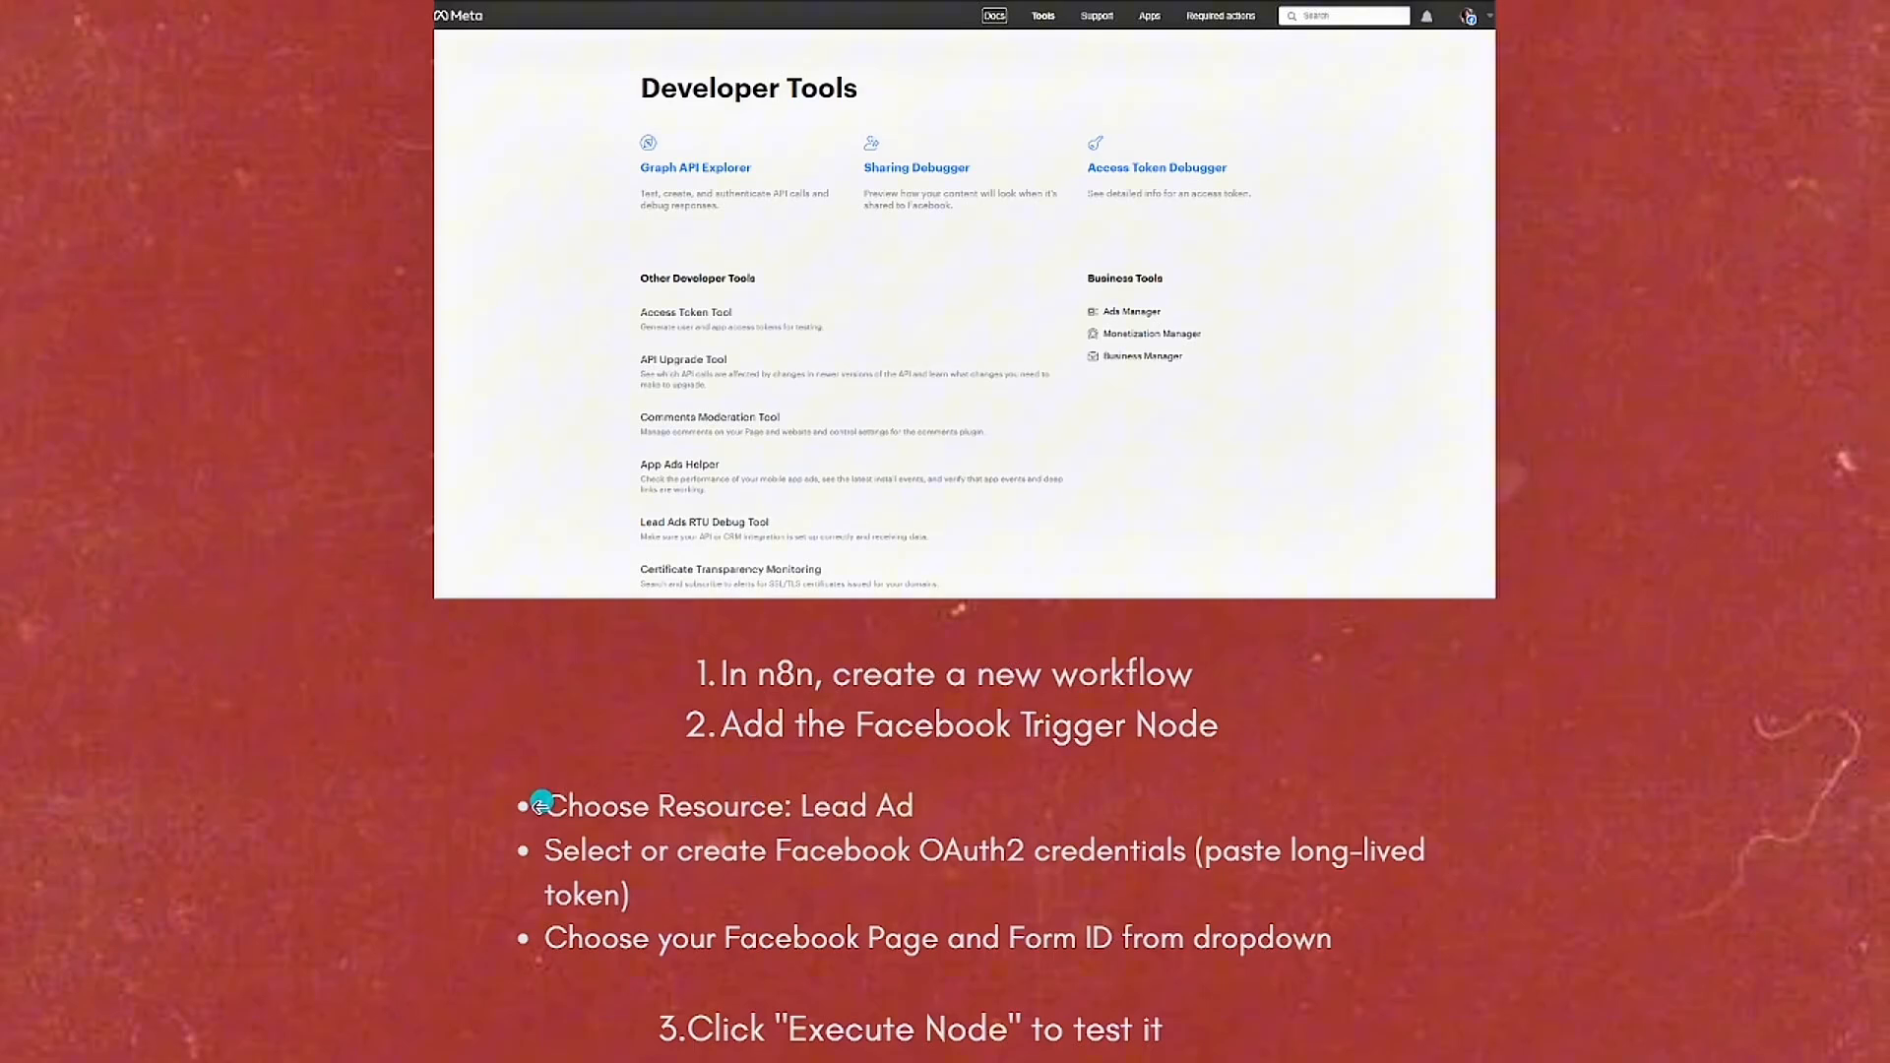
mouse_move(980, 835)
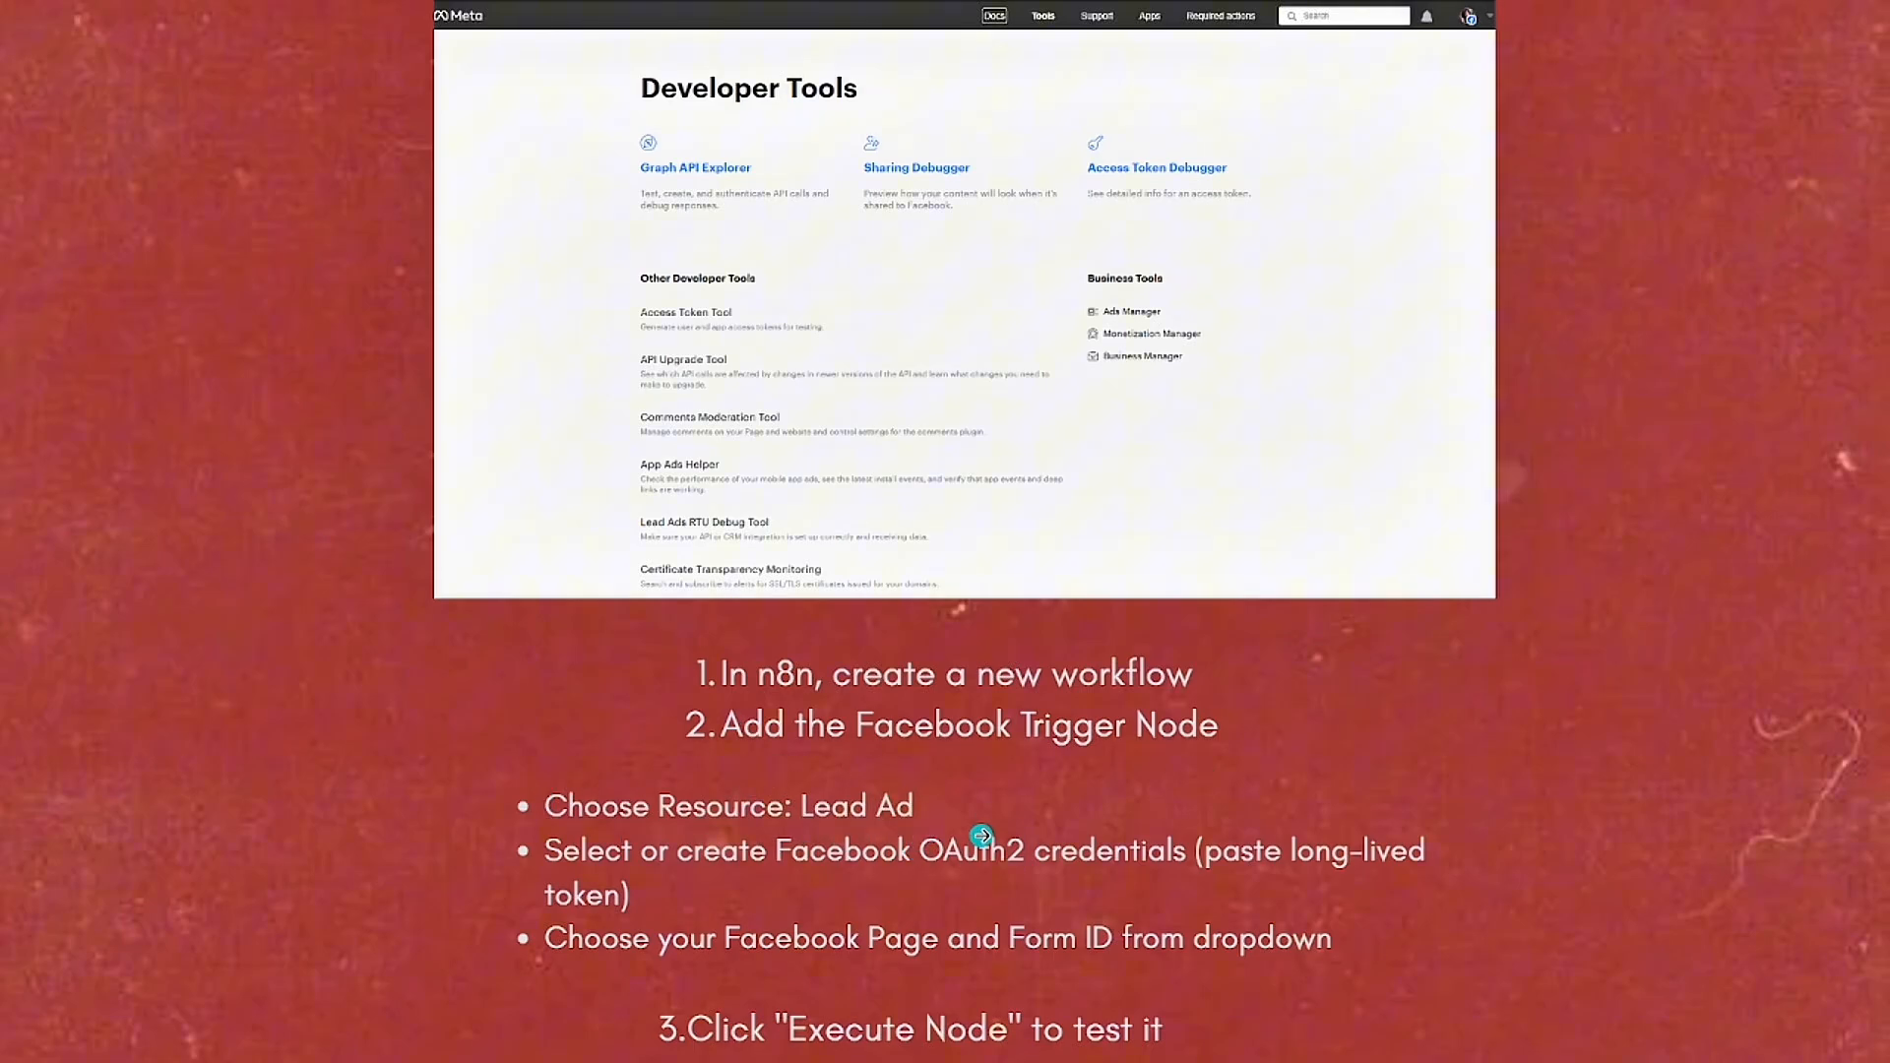
mouse_move(778, 870)
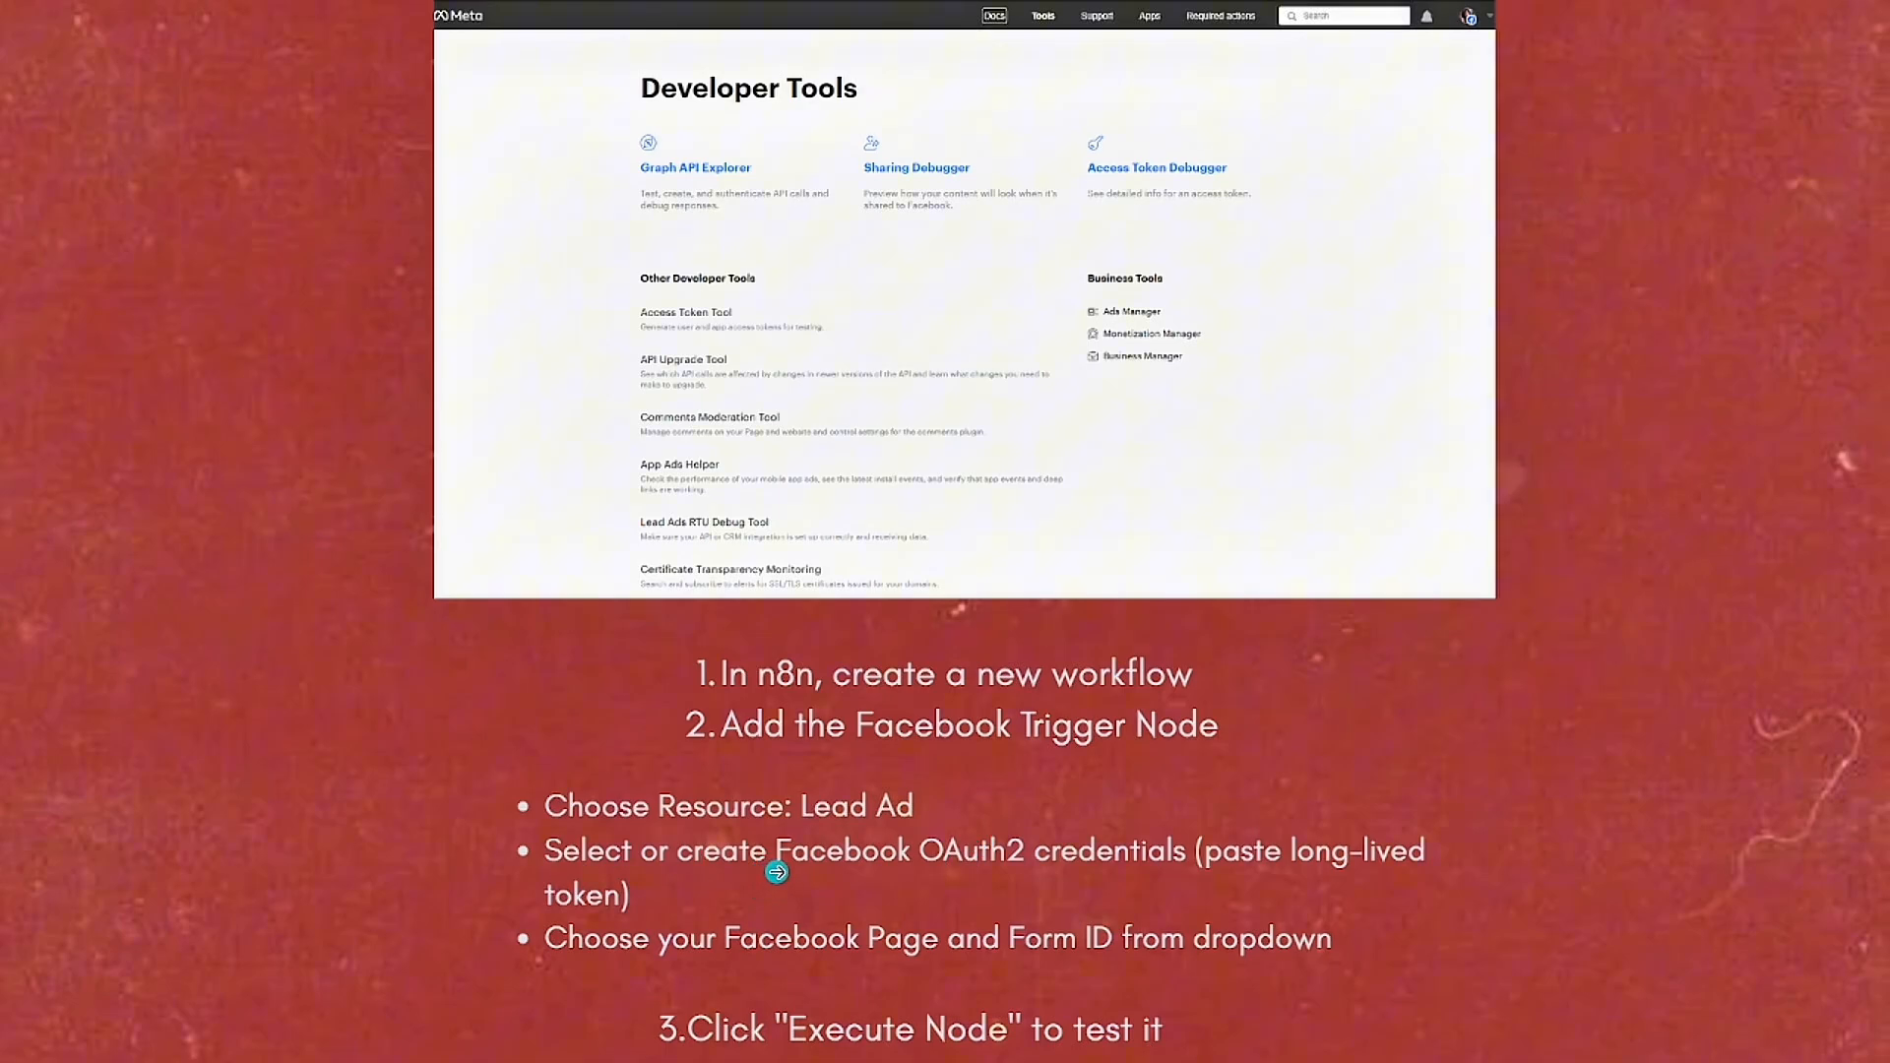
mouse_move(937, 888)
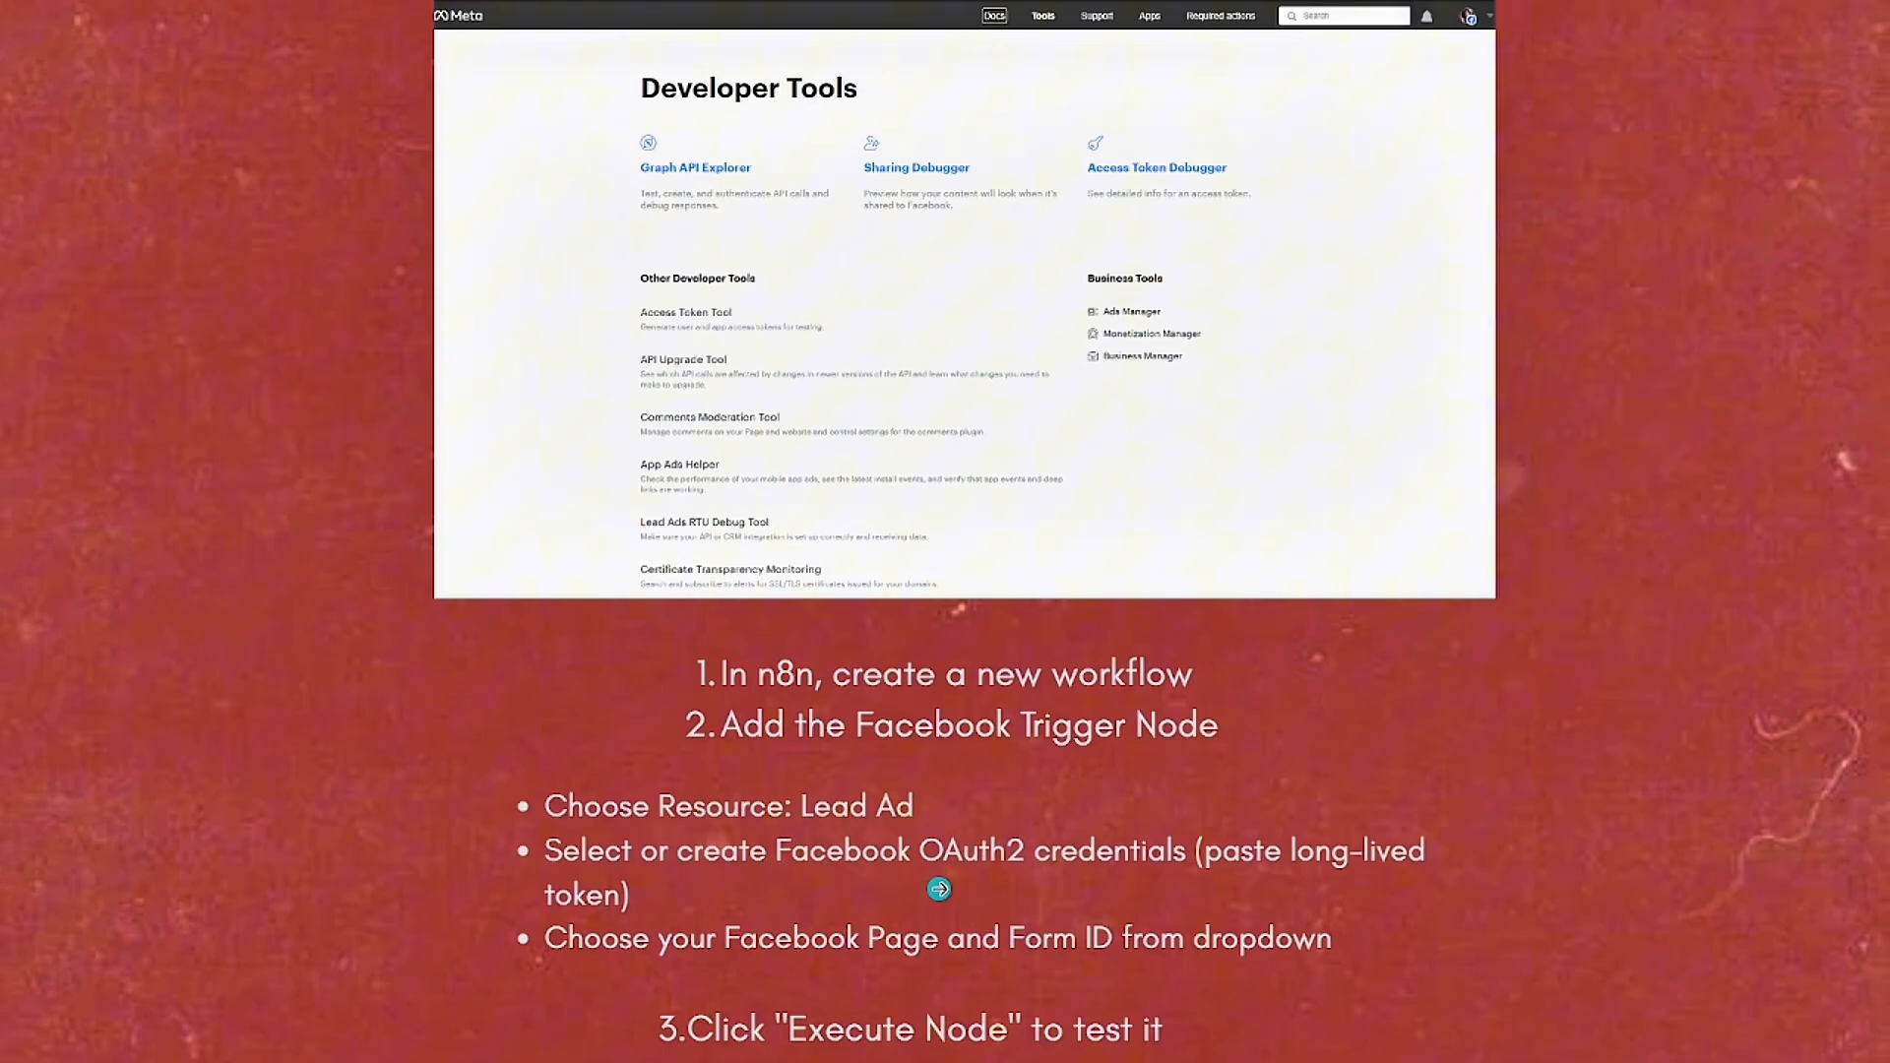